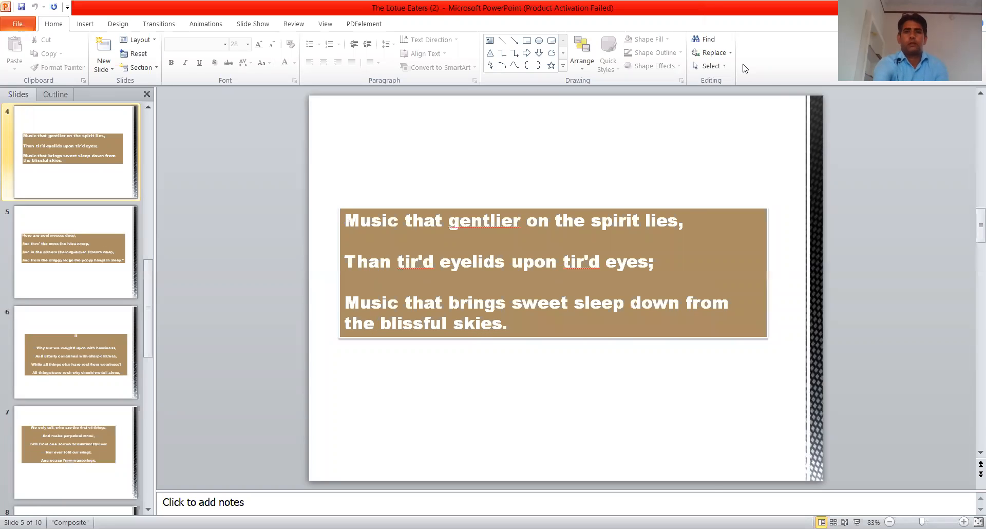
Display the title slide 'The Lotus Eaters (Part- 2)' by Alfred Tennyson.
{"action": "left_click", "coordinate": [74, 151]}
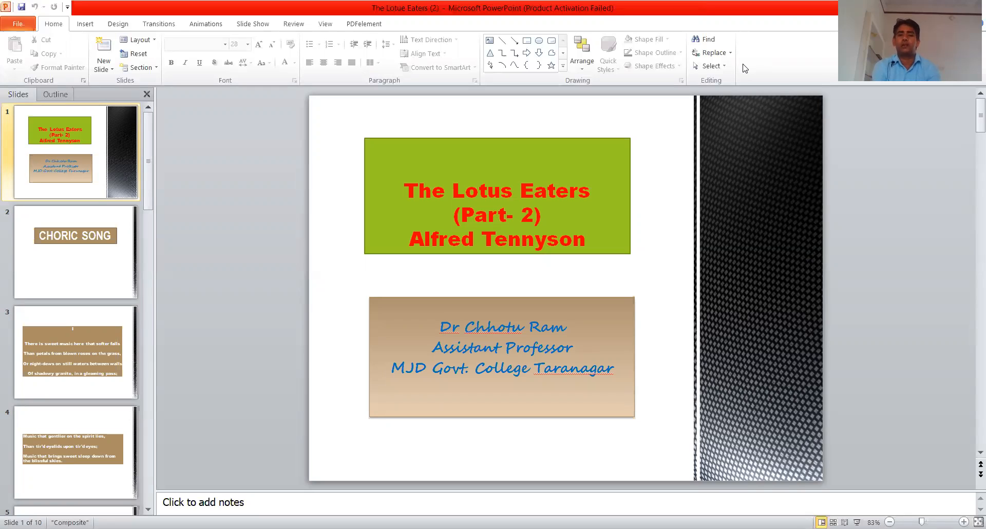
Show the CHORIC SONG slide, then slide 3 with 'There is sweet music here that softer falls'.
{"action": "left_click", "coordinate": [75, 252]}
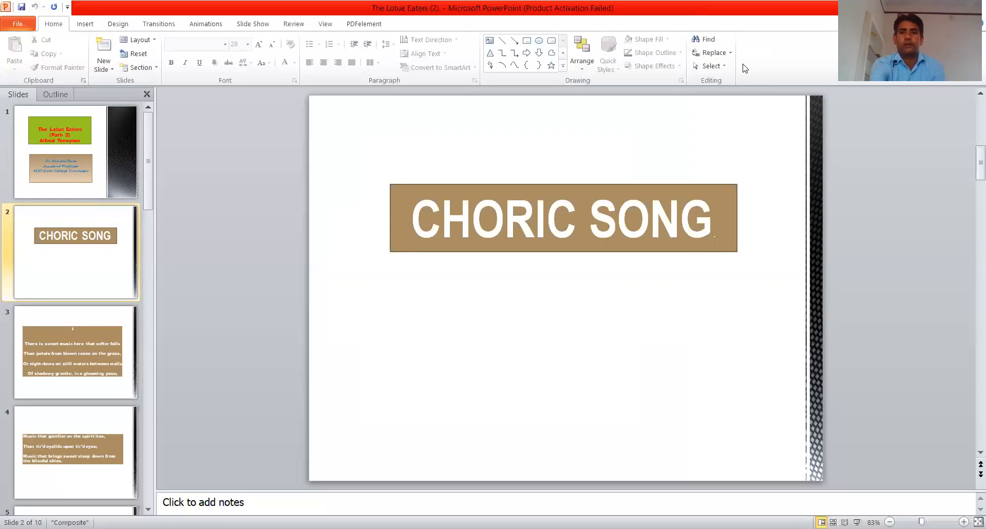
{"action": "left_click", "coordinate": [74, 350]}
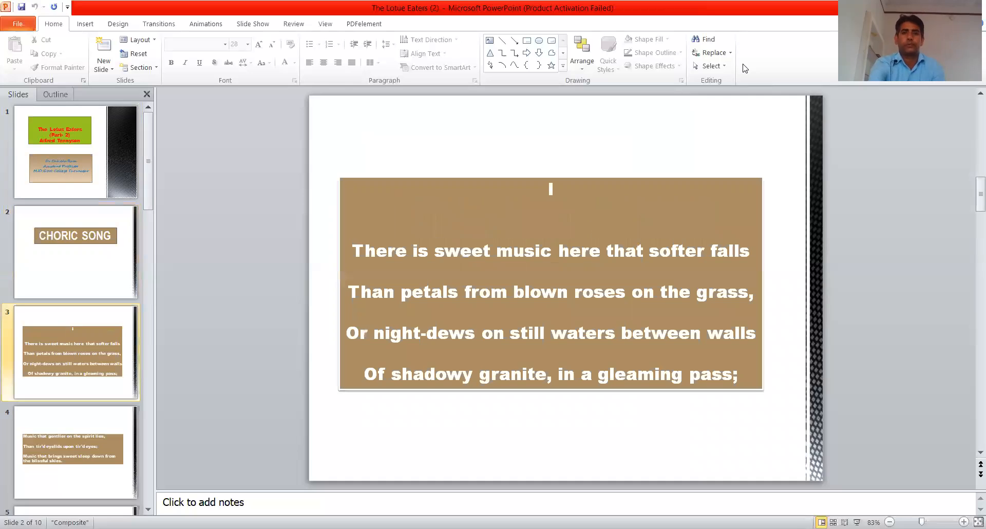
{"action": "left_click", "coordinate": [72, 351]}
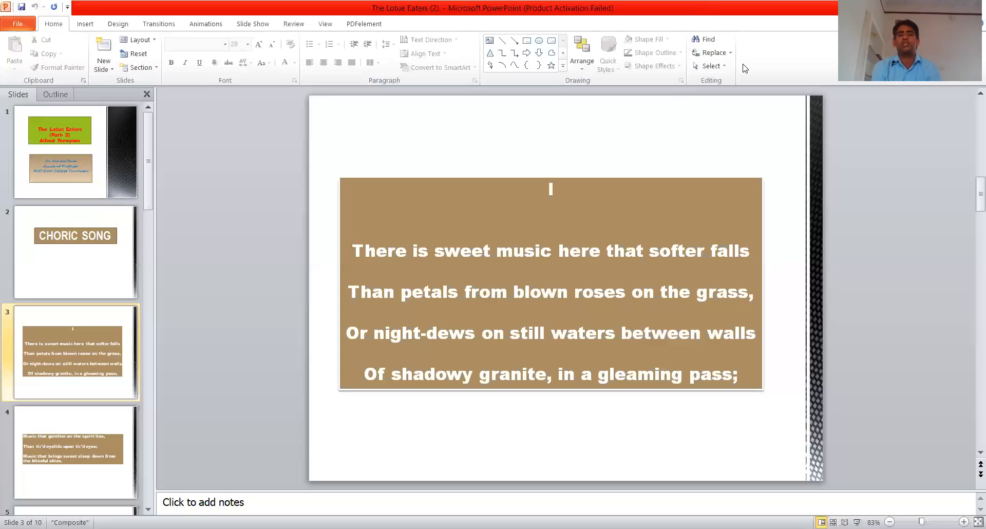
Bring up the next stanza slide, 'Music that gentlier on the spirit lies'.
{"action": "left_click", "coordinate": [74, 453]}
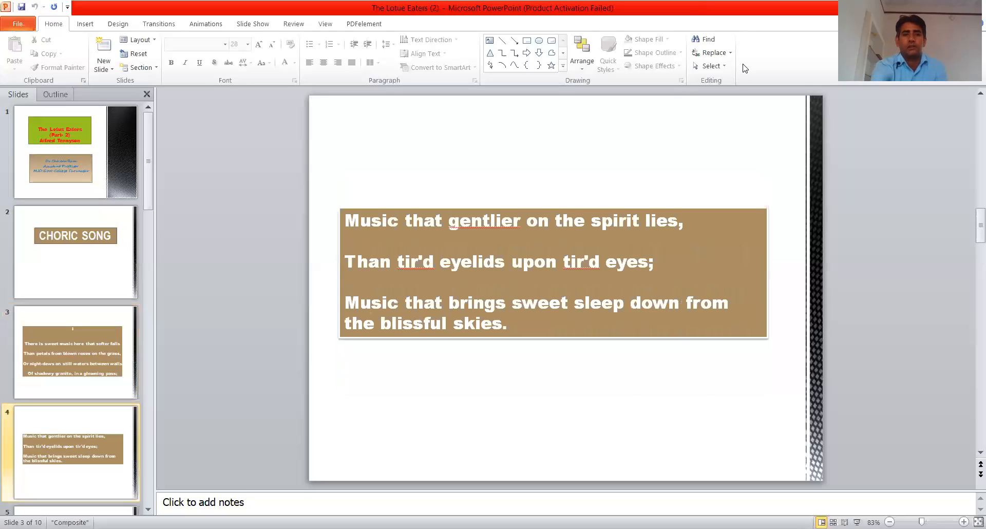
{"action": "left_click", "coordinate": [74, 452]}
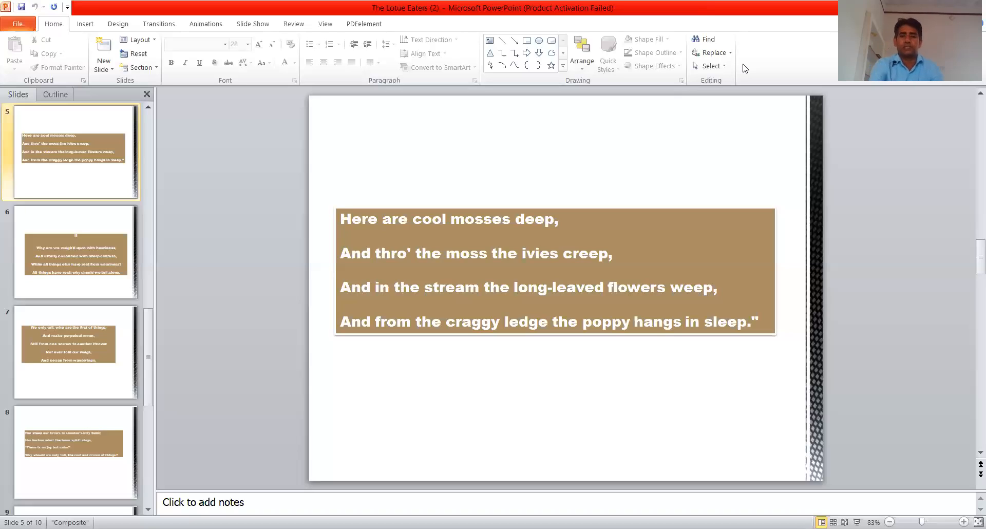
Advance to slide 6, the stanza beginning 'Why are we weigh'd upon with heaviness'.
{"action": "left_click", "coordinate": [74, 251]}
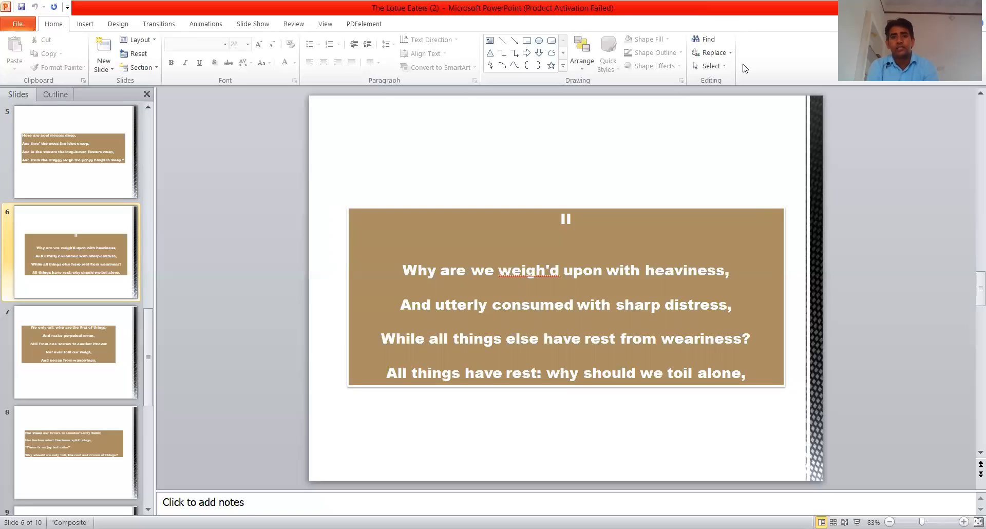
Move on to slide 7, 'We only toil, who are the first of things'.
{"action": "left_click", "coordinate": [74, 353]}
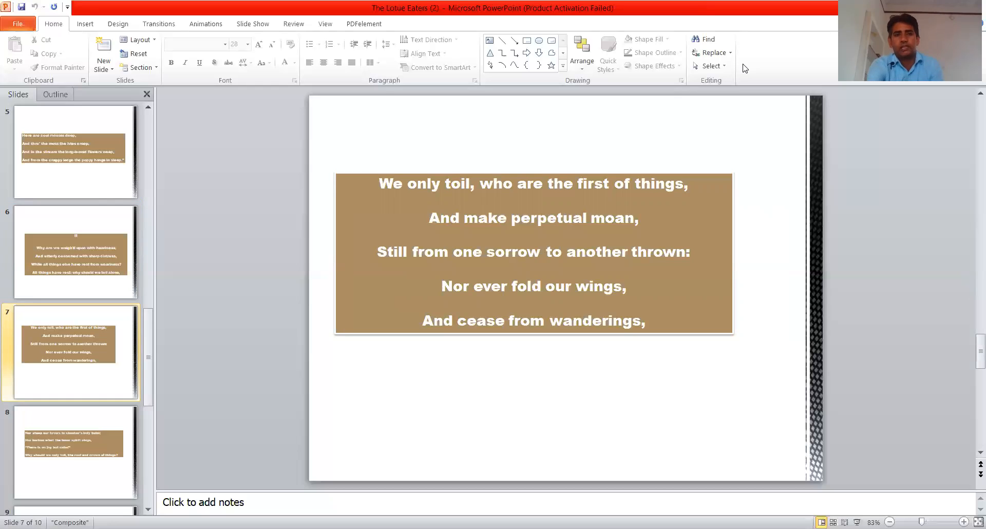
Show slide 8, beginning 'Nor steep our brows in slumber's holy balm'.
{"action": "left_click", "coordinate": [75, 453]}
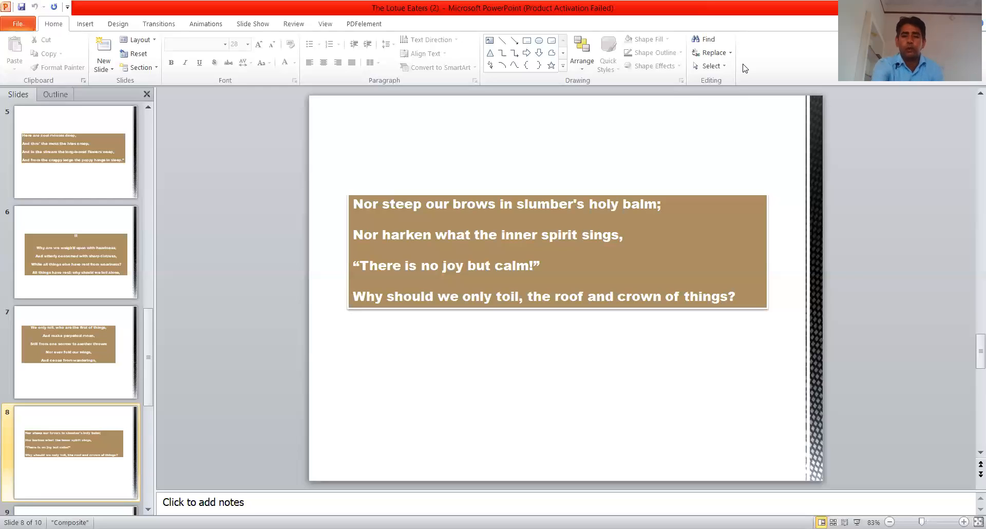
Show slide 9, the third stanza opening 'Lo! in the middle of the wood'.
{"action": "left_click", "coordinate": [74, 352]}
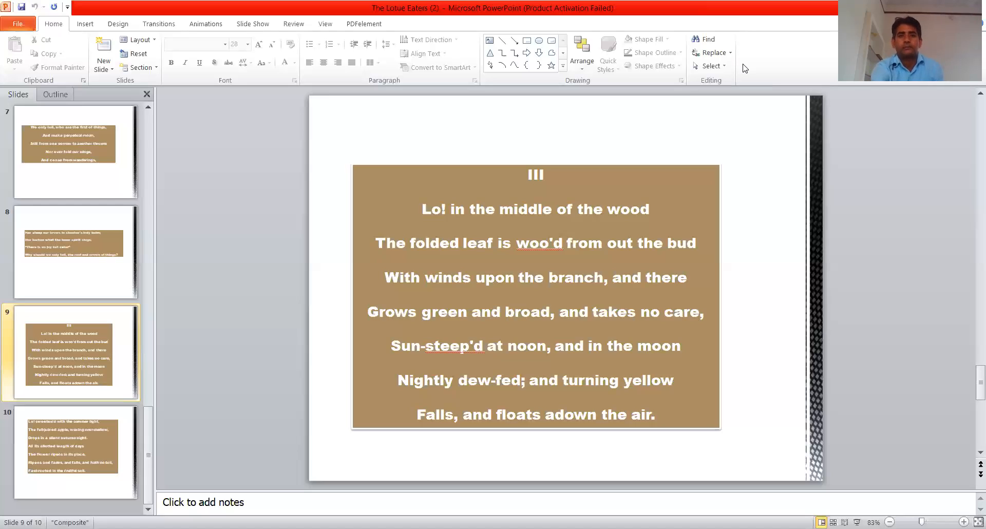
{"action": "mouse_move", "coordinate": [677, 286]}
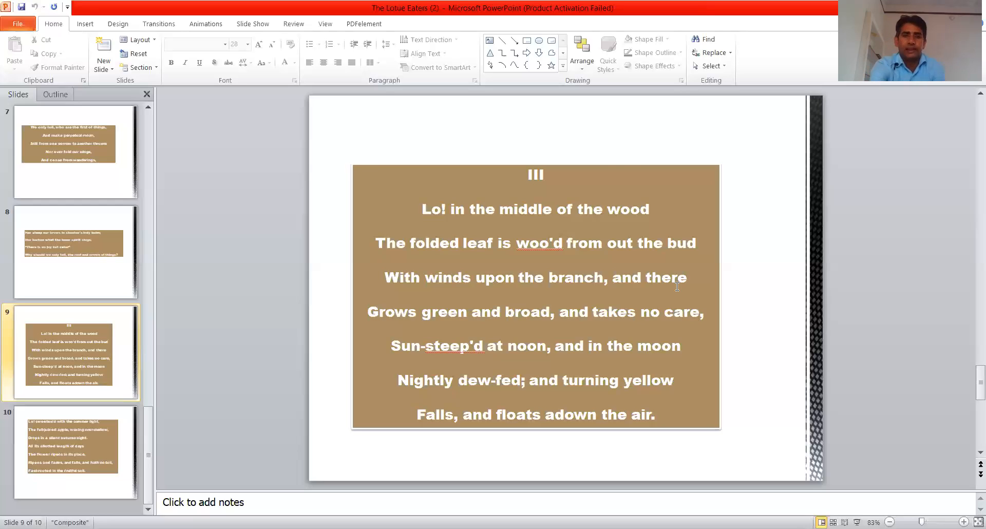
Display slide 10, the final stanza 'Lo! sweeten'd with the summer light'.
{"action": "left_click", "coordinate": [74, 452]}
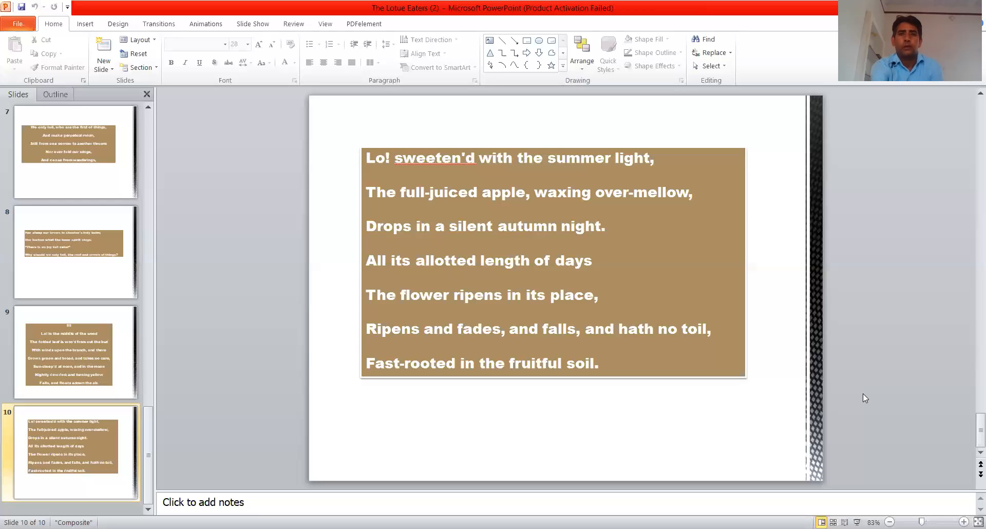
{"action": "mouse_move", "coordinate": [701, 159]}
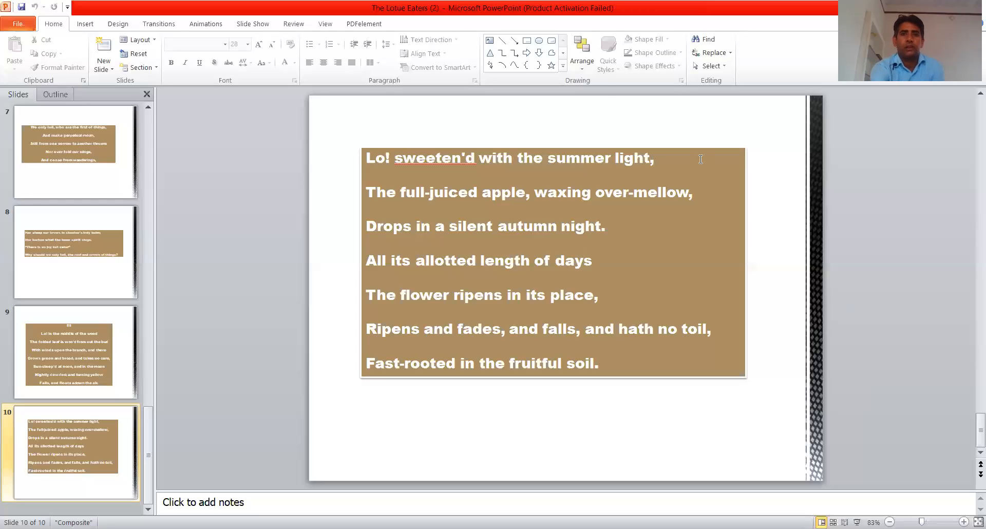